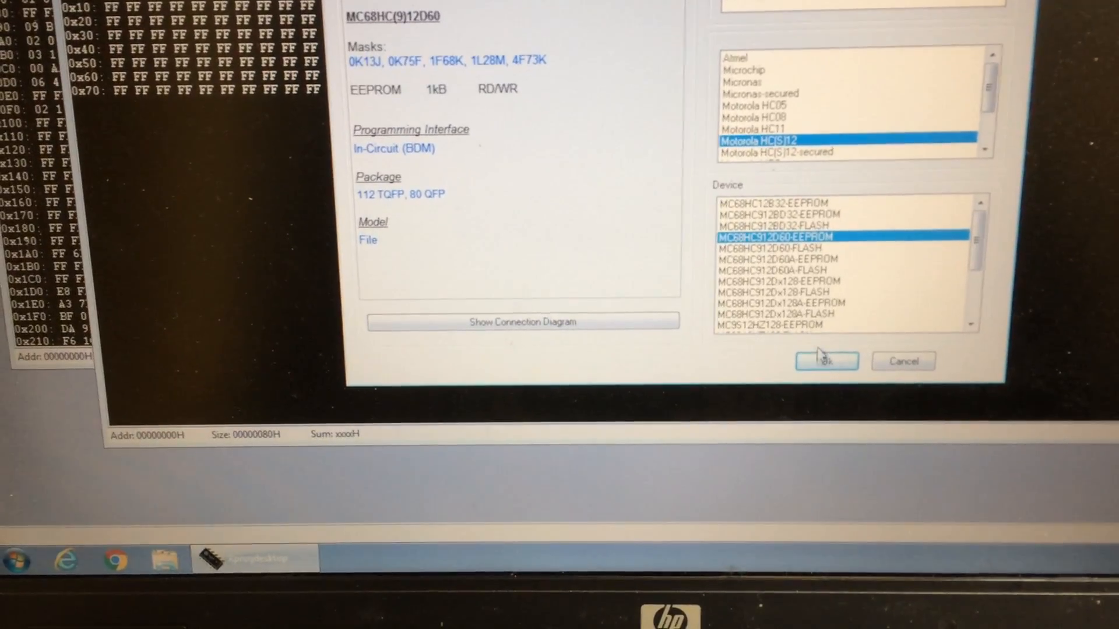
# Step: Confirm Motorola HC(S)12 MC68HC912D60-EEPROM as the target device
pyautogui.click(825, 362)
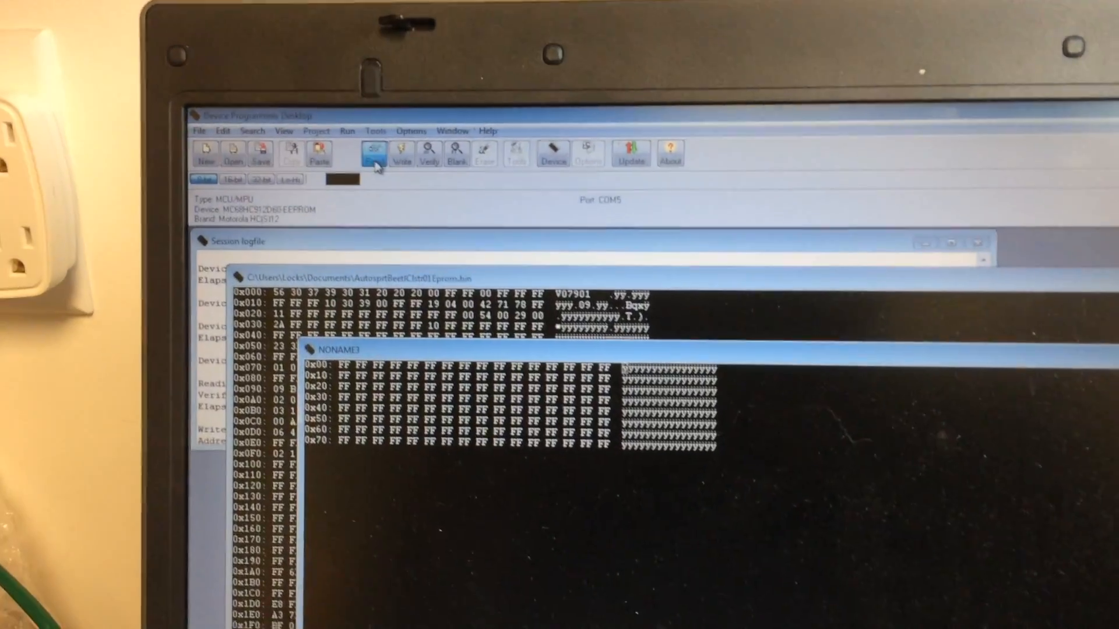
# Step: Start reading the MC68HC912D60 EEPROM contents into the buffer
pyautogui.click(374, 153)
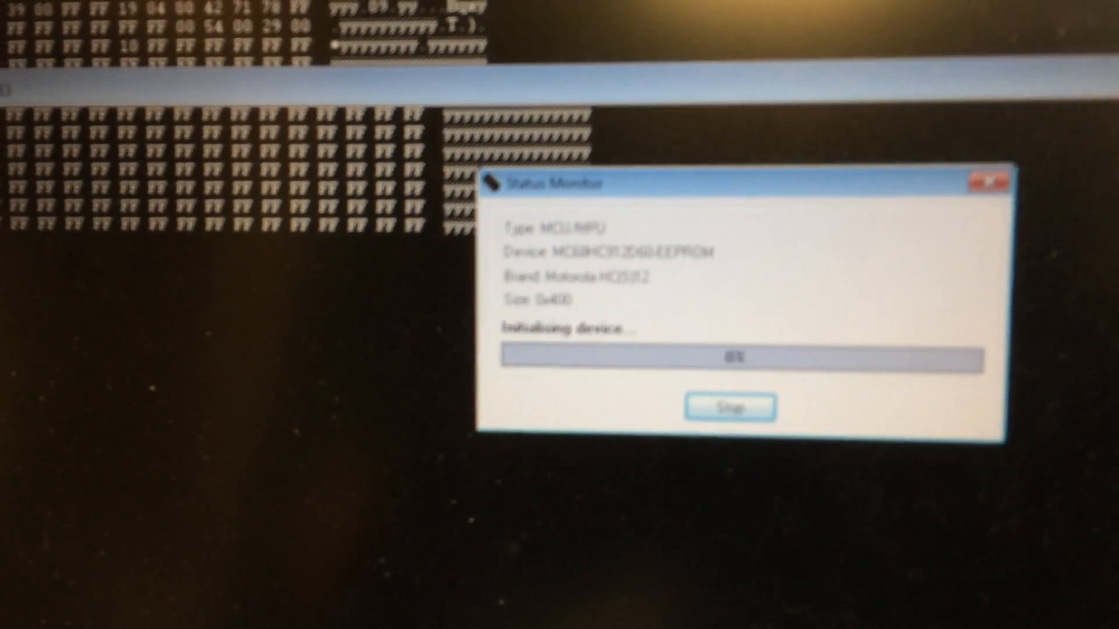